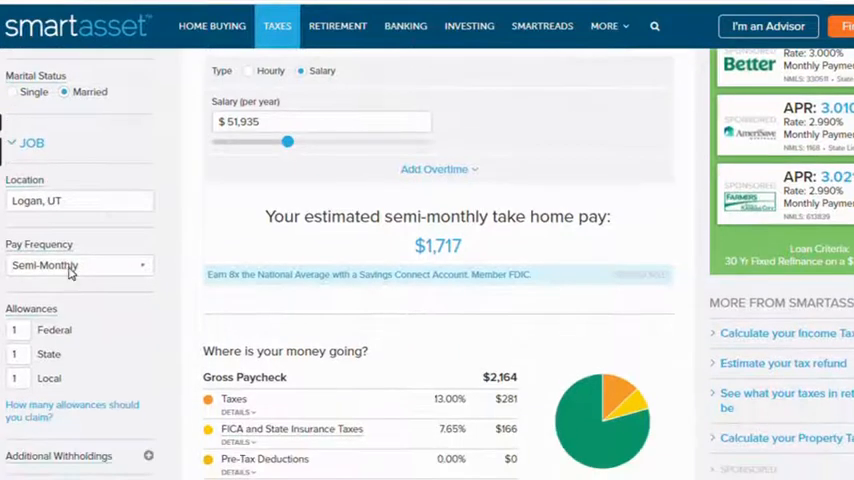
Set SmartAsset's calculator to monthly hourly pay and review the $4,241 take-home breakdown
{"action": "left_click", "coordinate": [75, 265]}
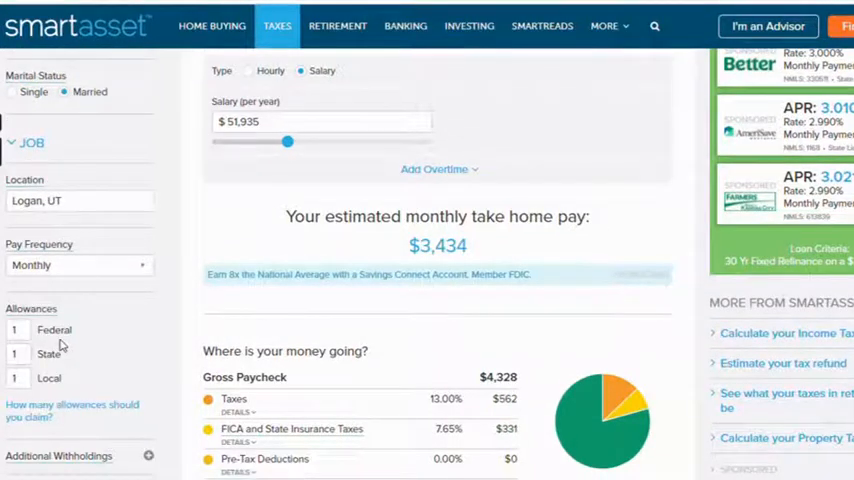
{"action": "left_click", "coordinate": [248, 70]}
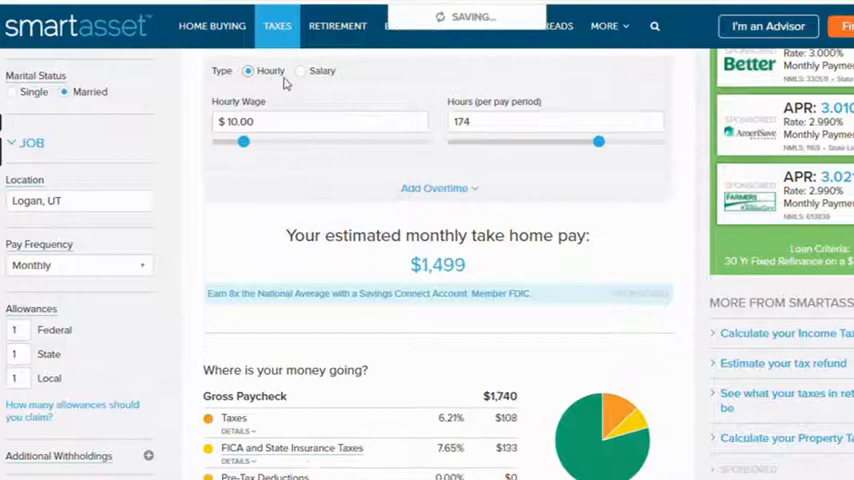
{"action": "left_click", "coordinate": [301, 70]}
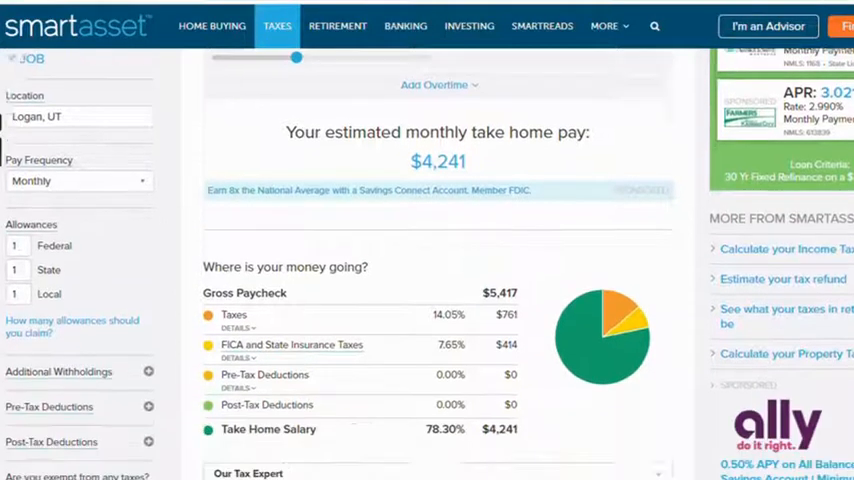
{"action": "scroll", "scroll_direction": "down", "scroll_amount": 3}
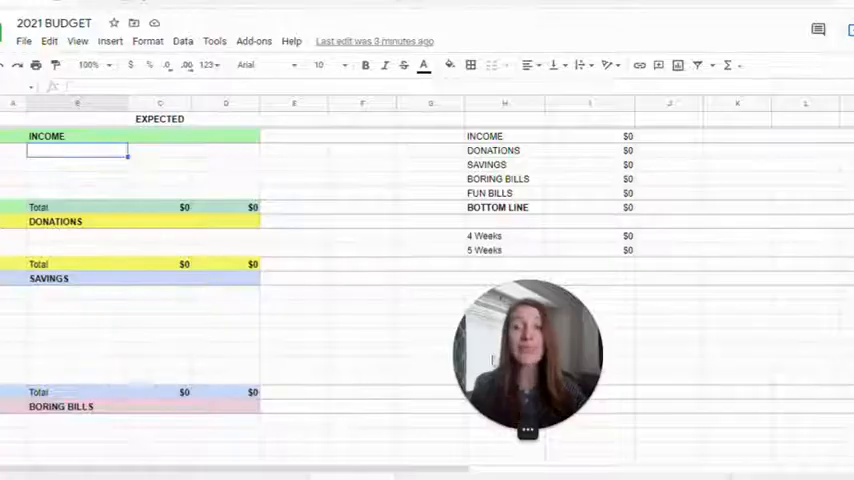
{"action": "mouse_move", "coordinate": [91, 163]}
{"action": "type", "text": "CCSD"}
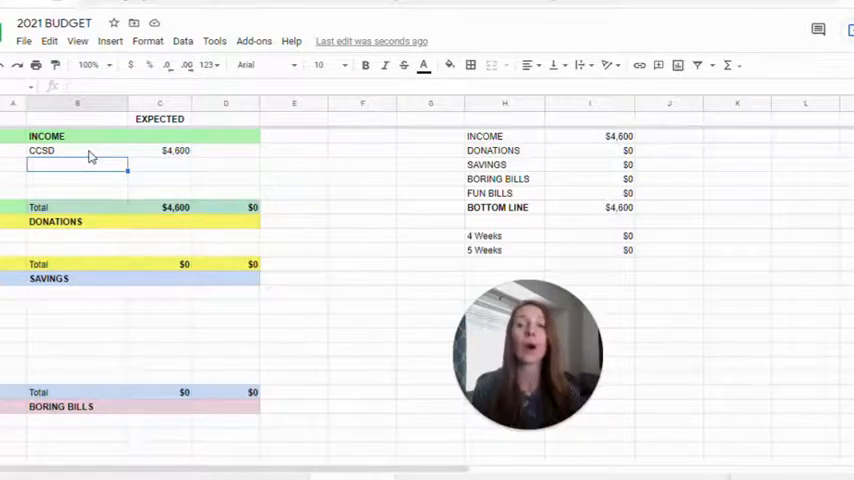
Enter LLC at $0 and Side Jobs as income lines, then insert an extra income row
{"action": "type", "text": "LLC"}
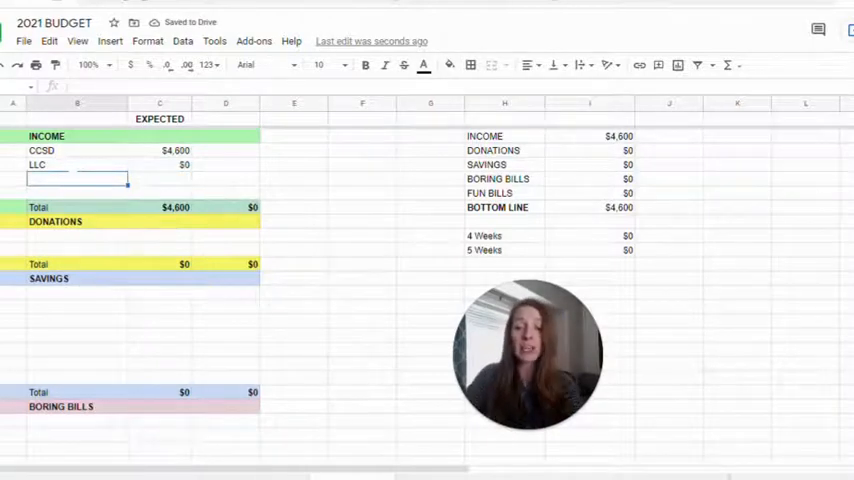
{"action": "type", "text": "Side Jobs"}
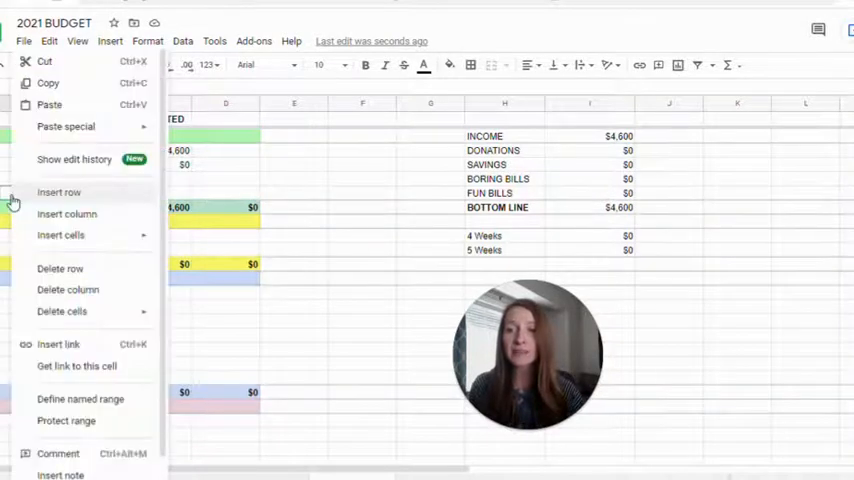
{"action": "left_click", "coordinate": [58, 192]}
{"action": "type", "text": "Child Tax"}
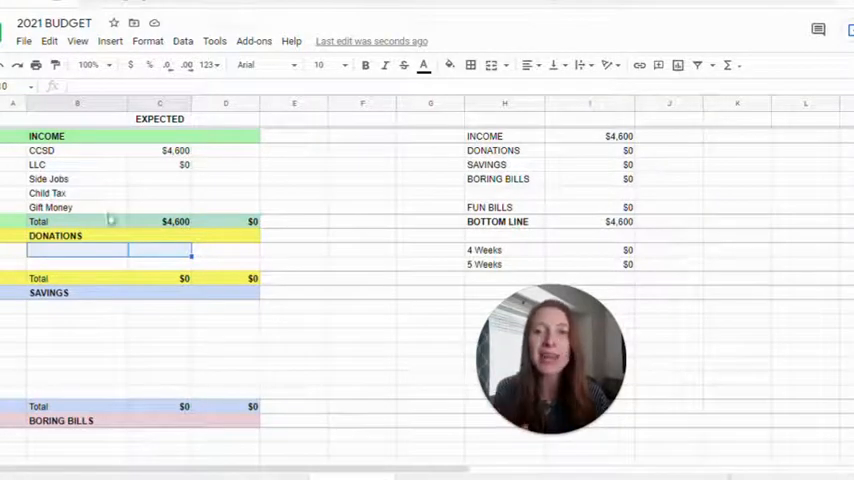
Enter Tithing at $680 and Other at $75 under Donations
{"action": "type", "text": "1"}
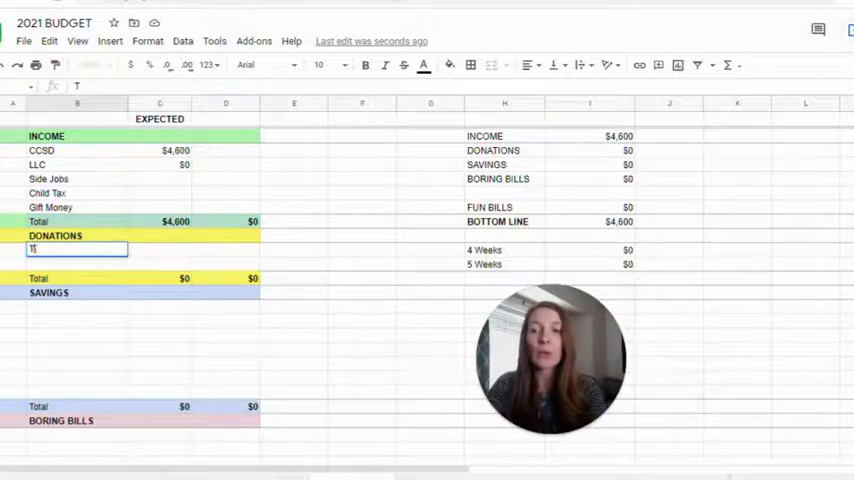
{"action": "type", "text": "Tithing"}
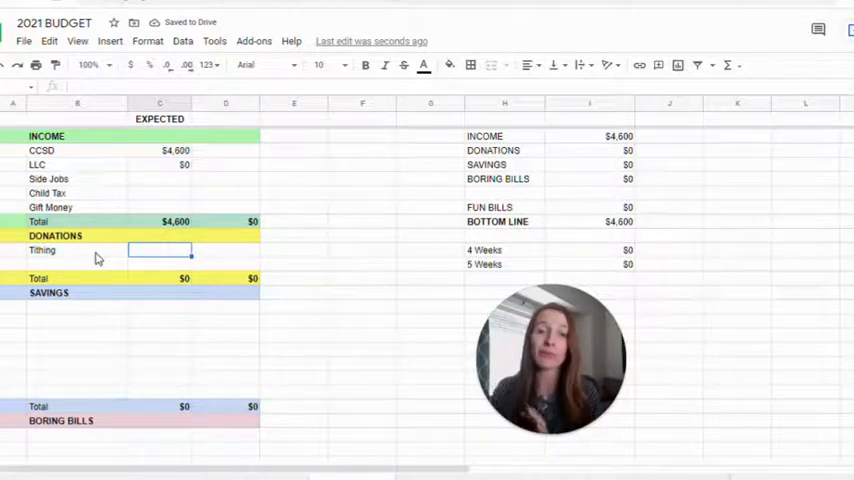
{"action": "type", "text": "680"}
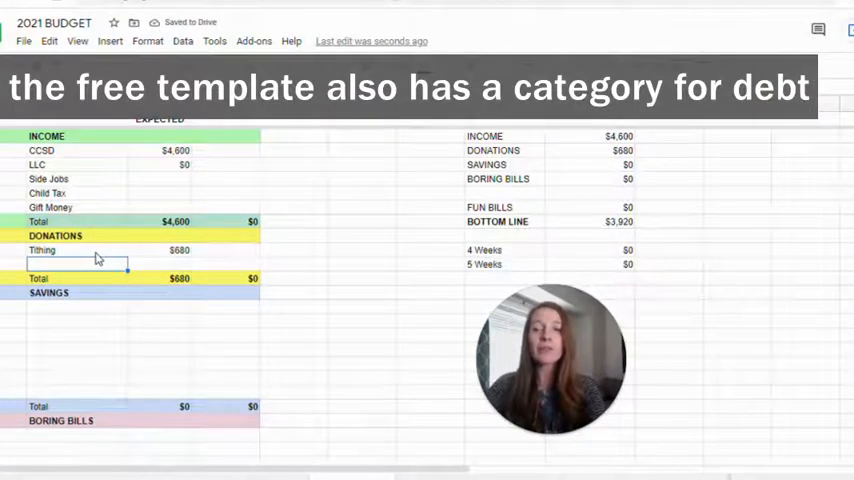
{"action": "type", "text": "Other"}
{"action": "left_click", "coordinate": [160, 264]}
{"action": "type", "text": "$75"}
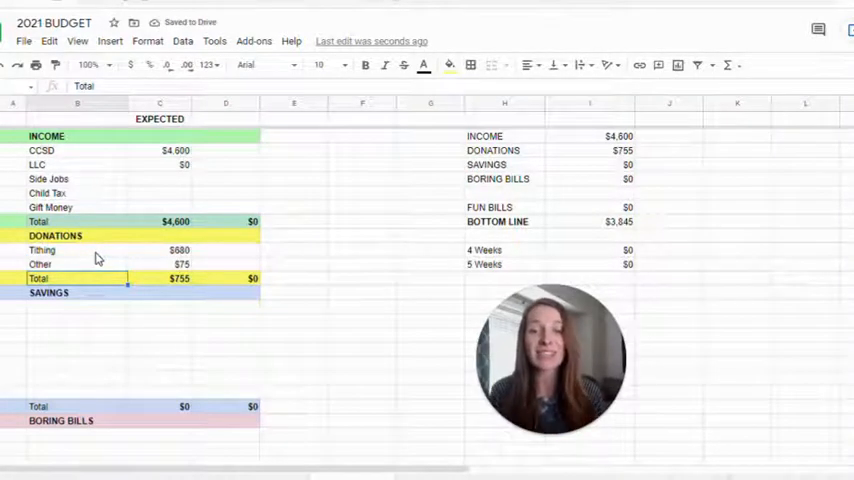
{"action": "type", "text": "Emerge"}
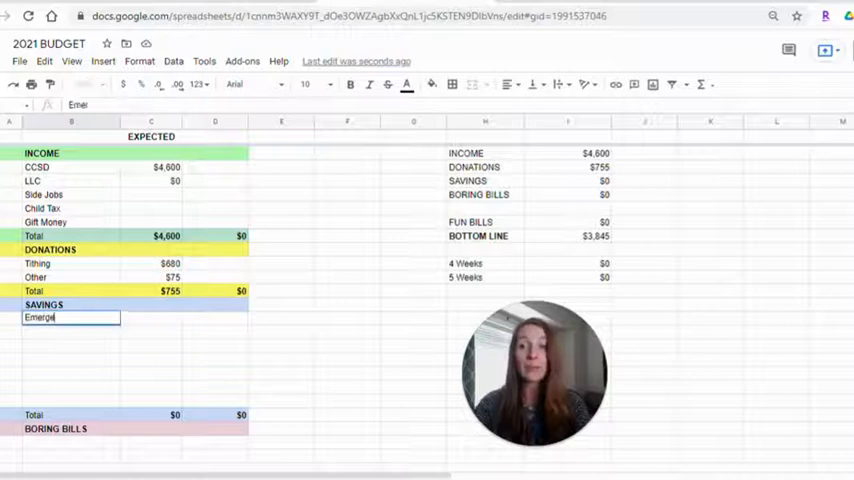
Enter Emergency Savings, Retirement, Vacation, Car Fund and House Expenses with amounts, totalling $1,425
{"action": "type", "text": "Emergency SAvings"}
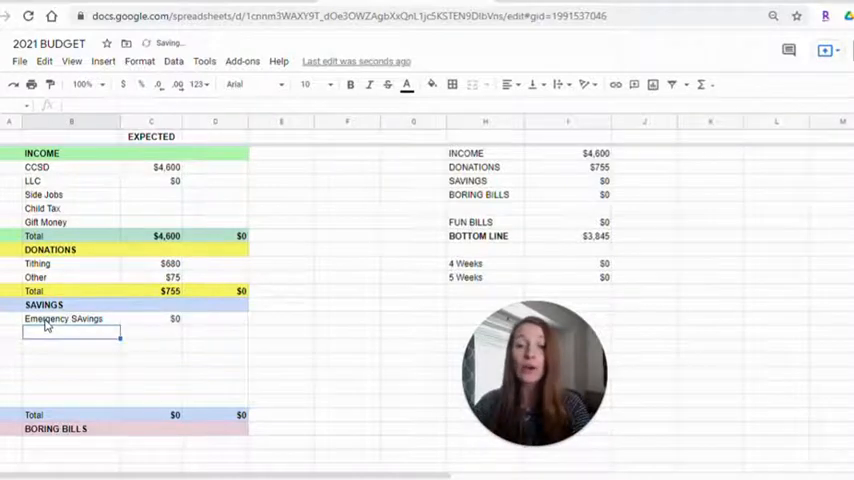
{"action": "type", "text": "Retirement"}
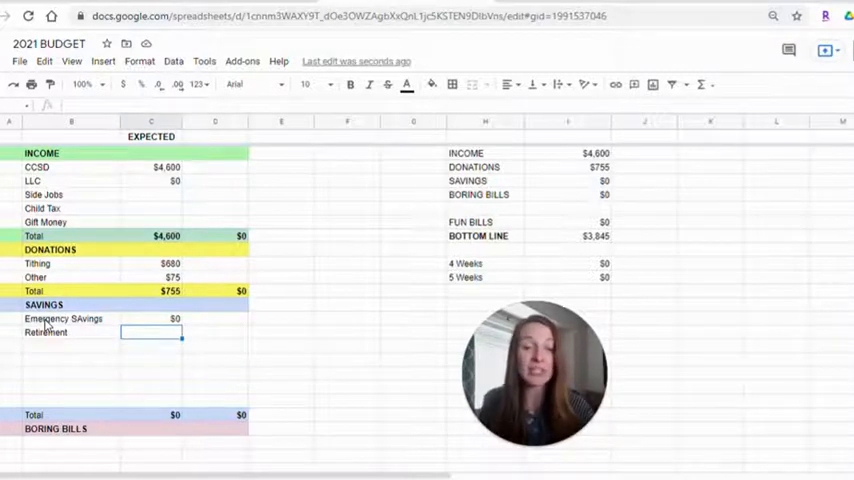
{"action": "type", "text": "350"}
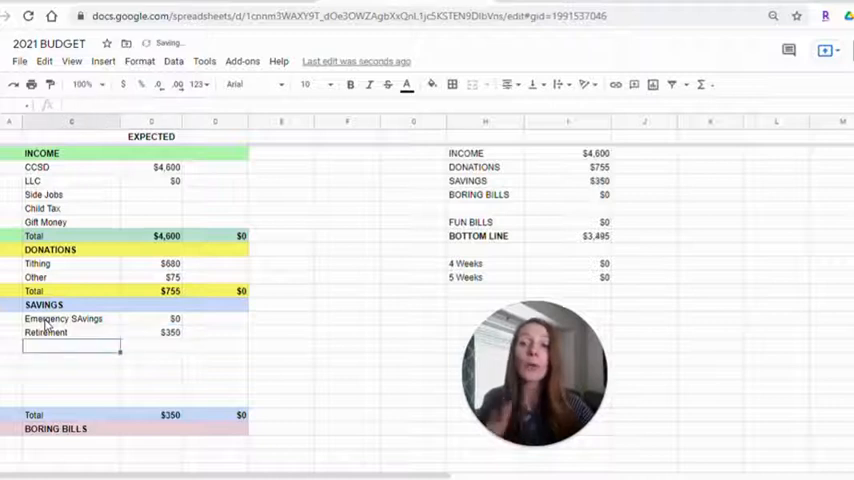
{"action": "type", "text": "Vacation"}
{"action": "left_click", "coordinate": [151, 346]}
{"action": "type", "text": "$450"}
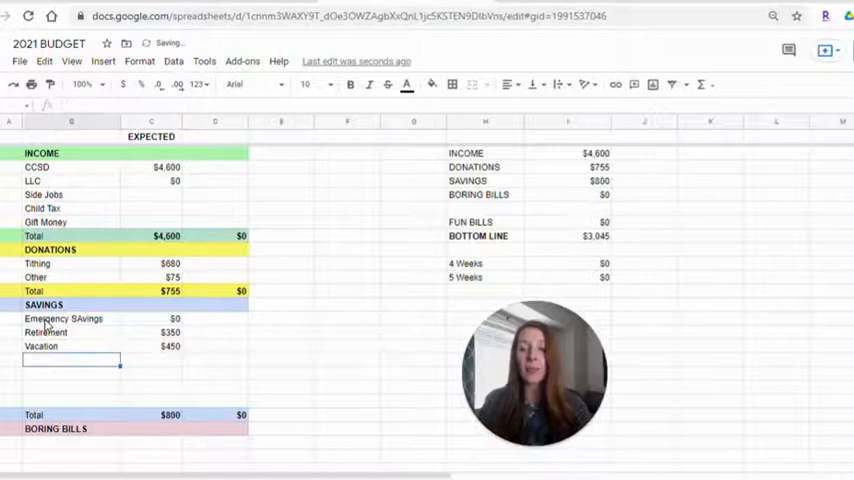
{"action": "type", "text": "Car Fund"}
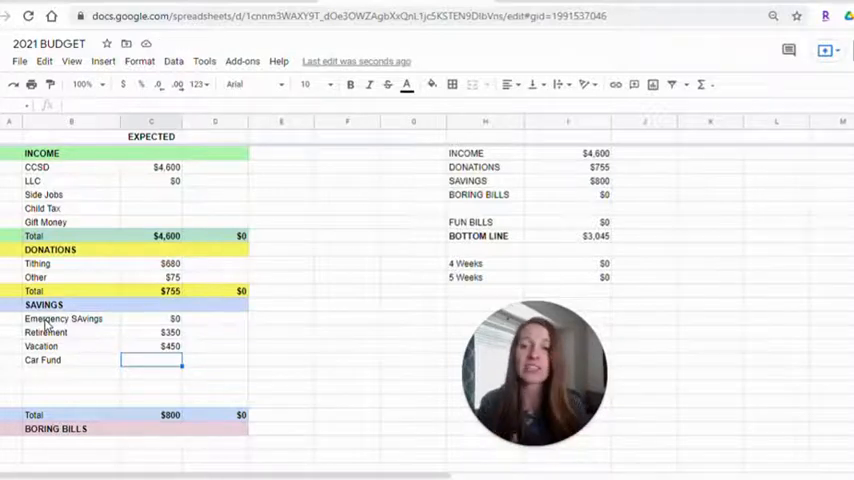
{"action": "type", "text": "75"}
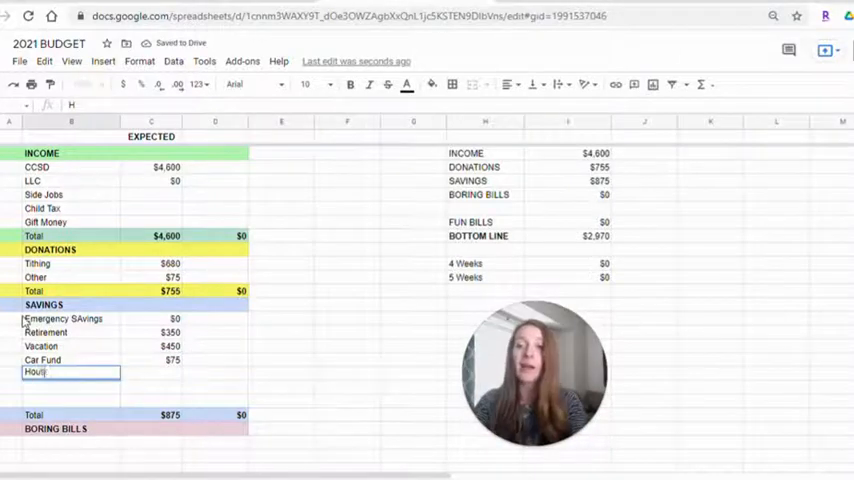
{"action": "type", "text": "House Expenses"}
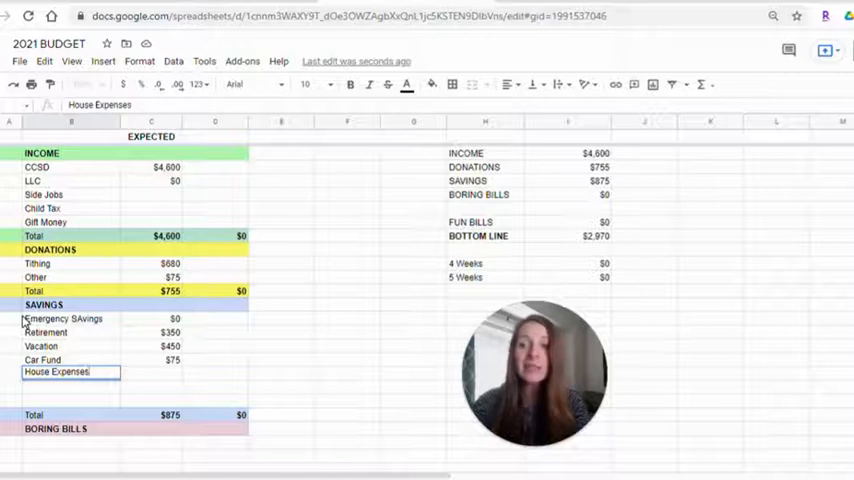
{"action": "key", "text": "enter"}
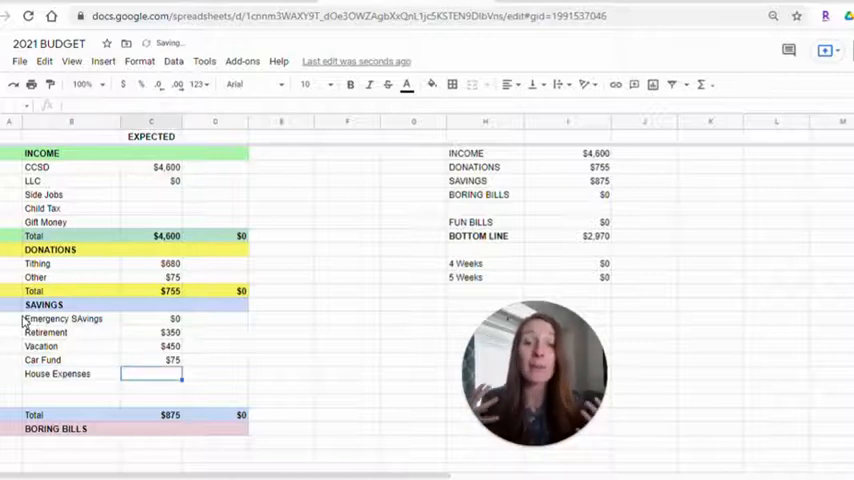
{"action": "type", "text": "75"}
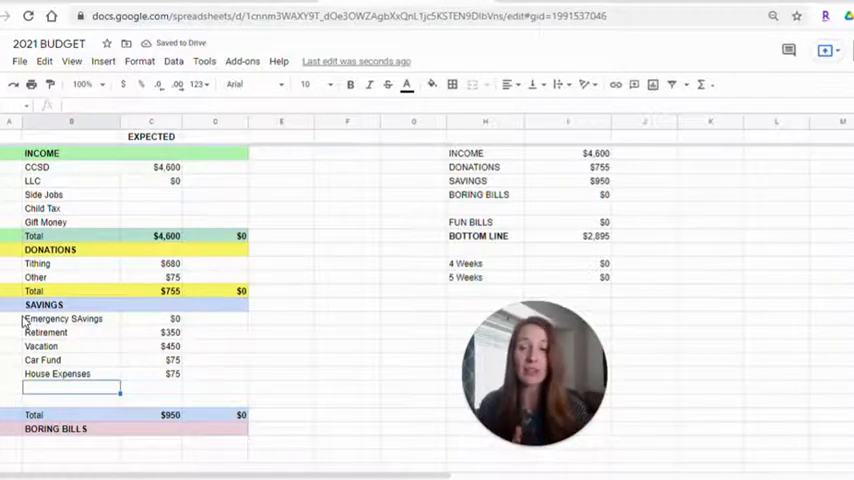
{"action": "left_click", "coordinate": [150, 373]}
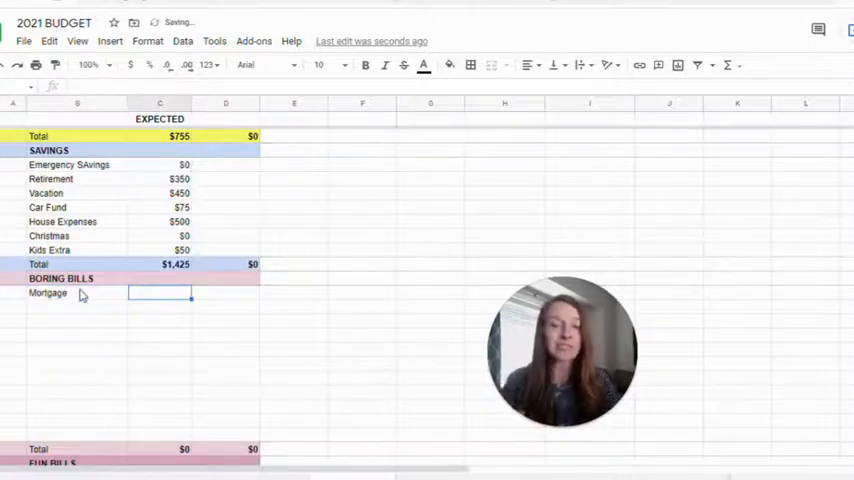
Enter the first boring bills, including Mortgage at $1,300 and Electricity, correcting Electricity's amount
{"action": "type", "text": "1300"}
{"action": "left_click", "coordinate": [77, 307]}
{"action": "type", "text": "Gas"}
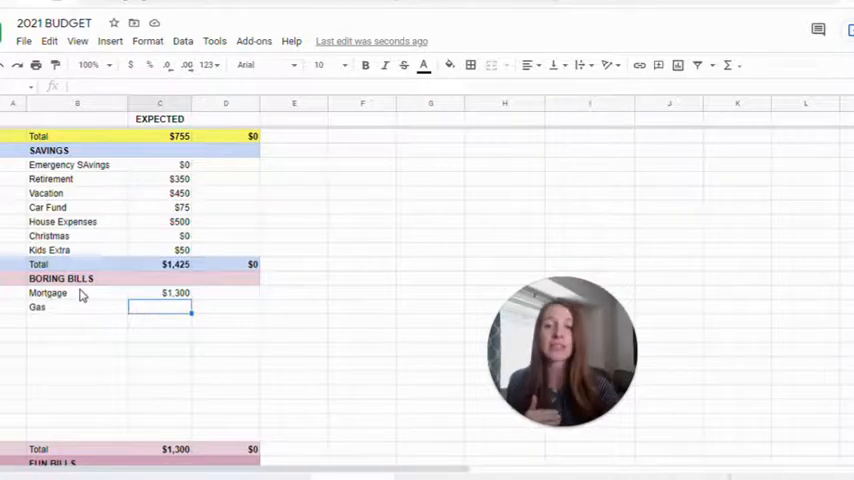
{"action": "type", "text": "72"}
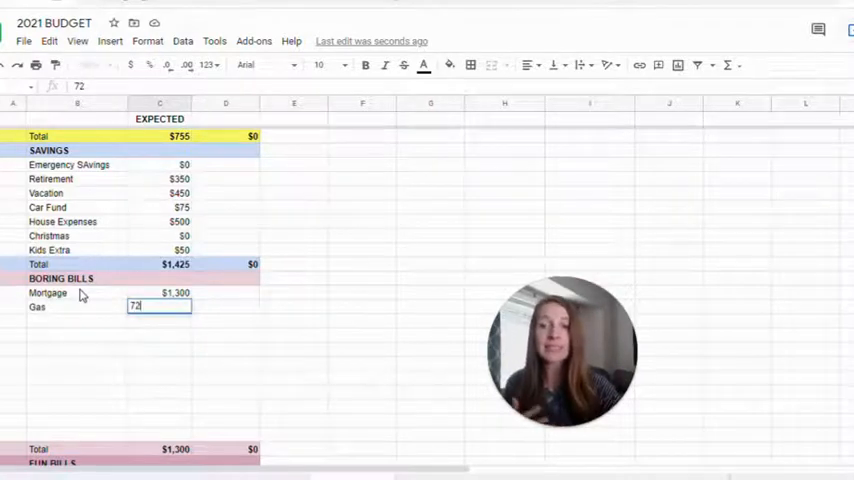
{"action": "key", "text": "enter"}
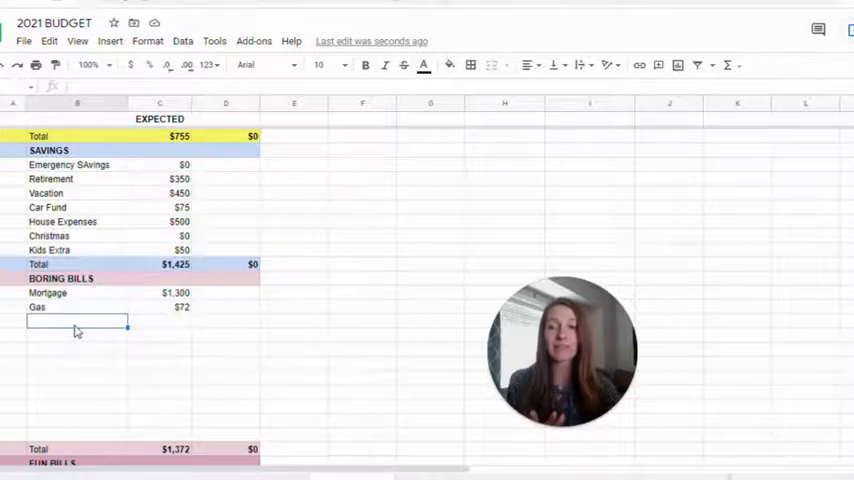
{"action": "type", "text": "Electricty"}
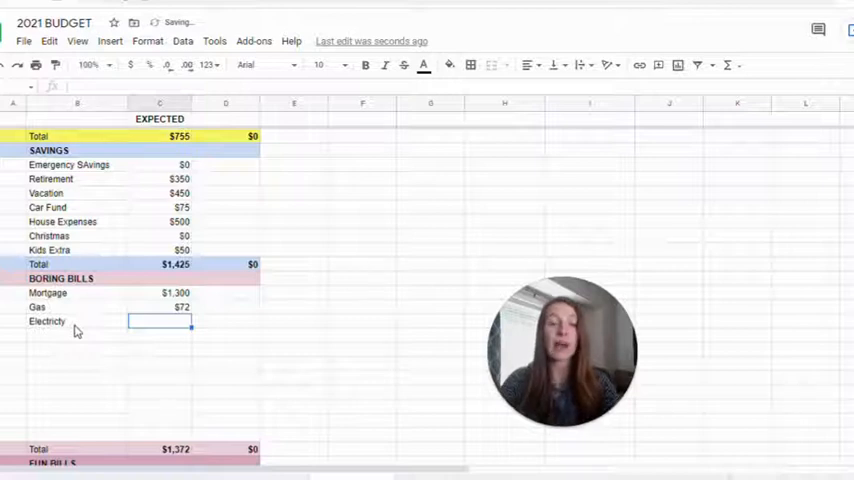
{"action": "type", "text": "15"}
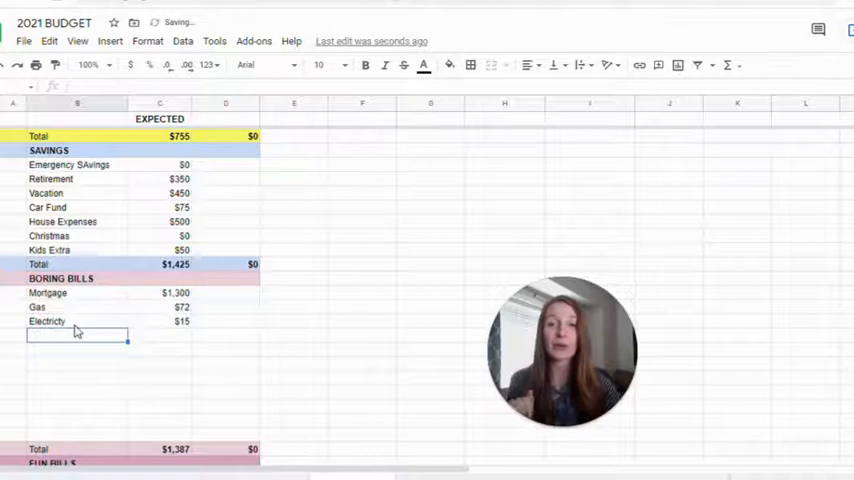
{"action": "left_click", "coordinate": [160, 321]}
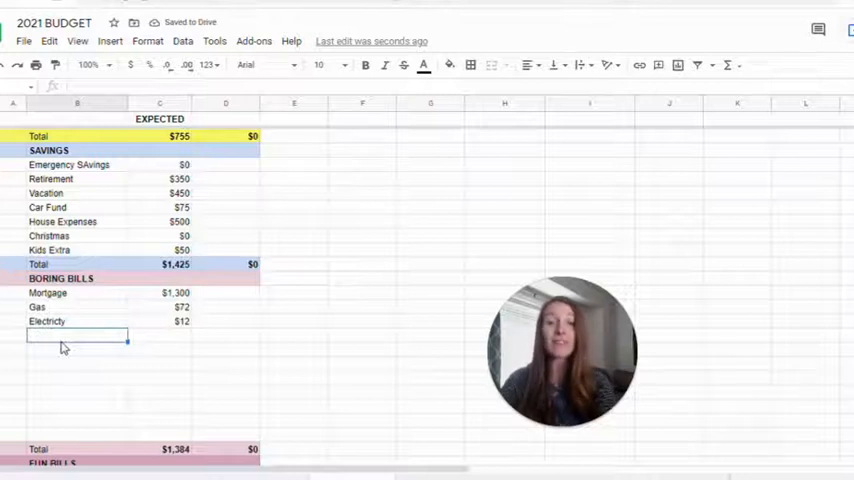
Add City Bill, Life Insurance, Car Insurance and Medical ($0) to Boring Bills
{"action": "type", "text": "City Bill"}
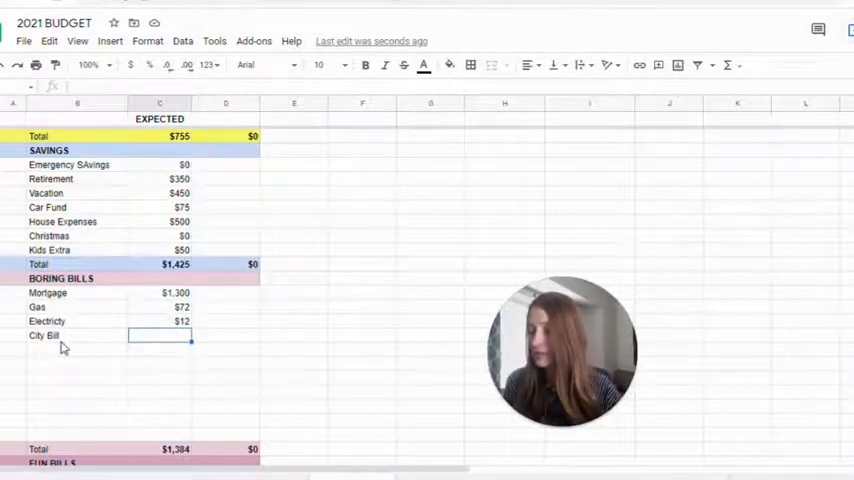
{"action": "type", "text": "100"}
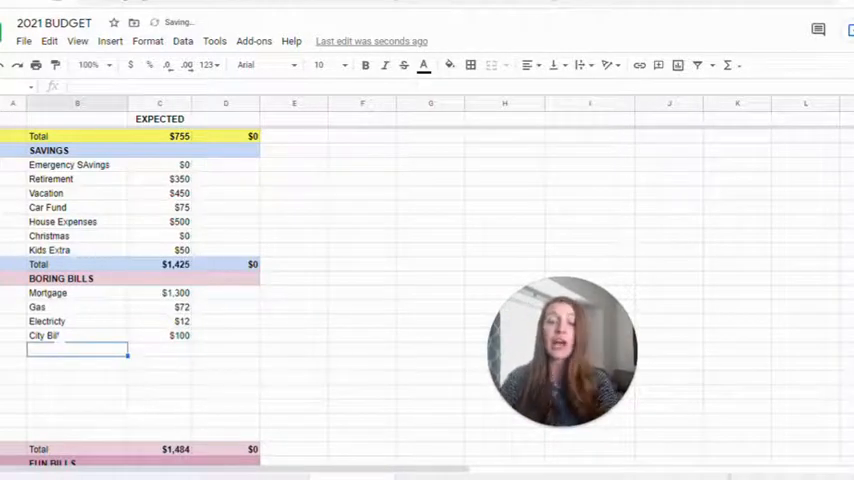
{"action": "type", "text": "Life Insurance"}
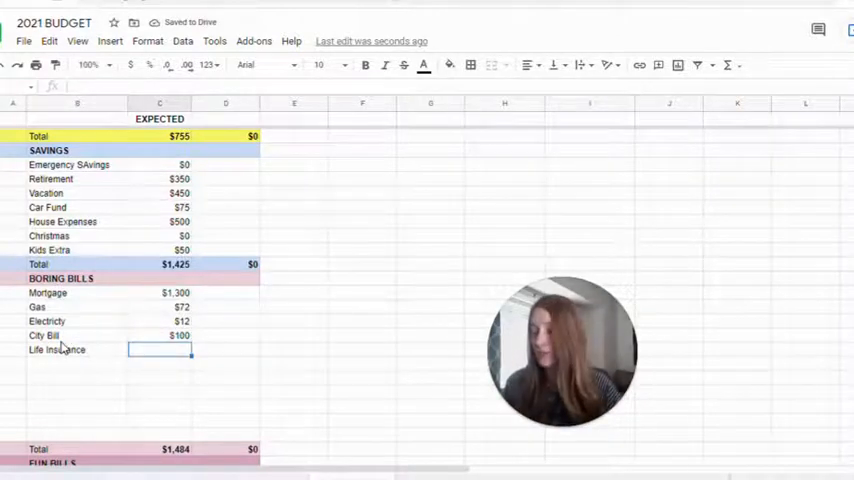
{"action": "type", "text": "32"}
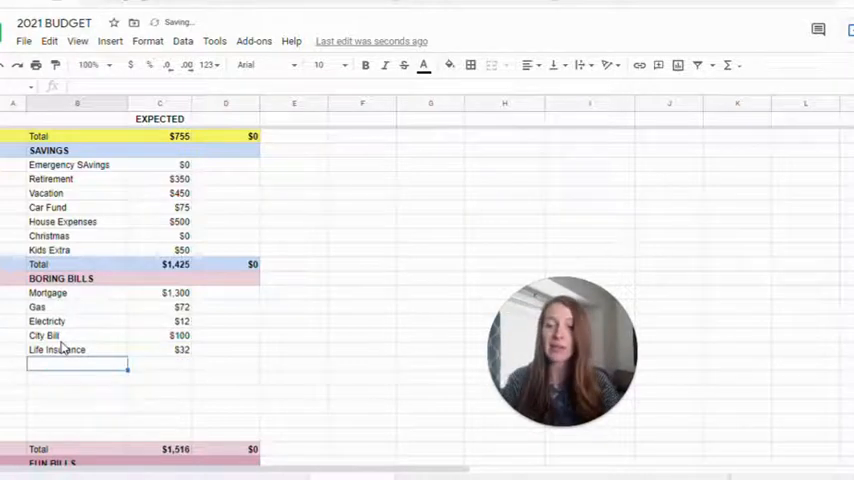
{"action": "type", "text": "Car Insurance"}
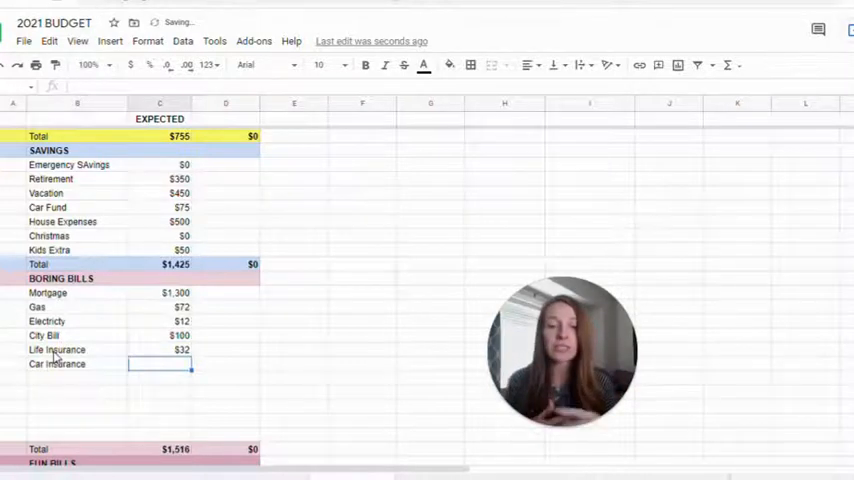
{"action": "type", "text": "Medical"}
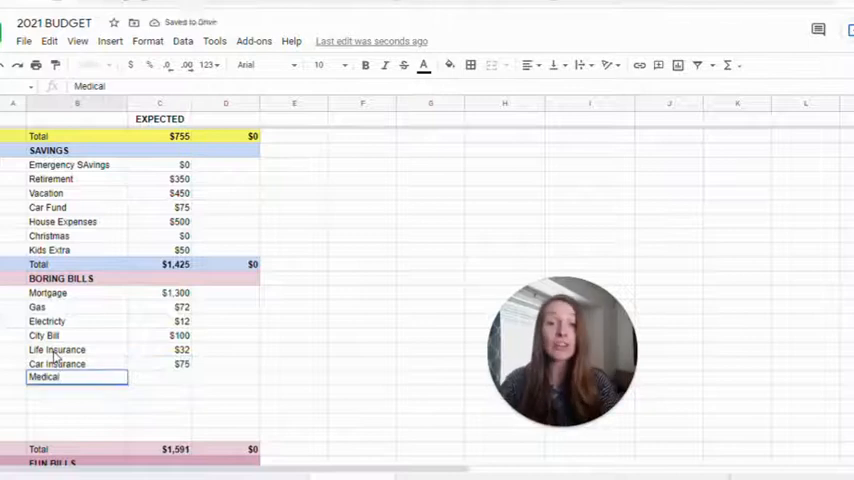
{"action": "key", "text": "enter"}
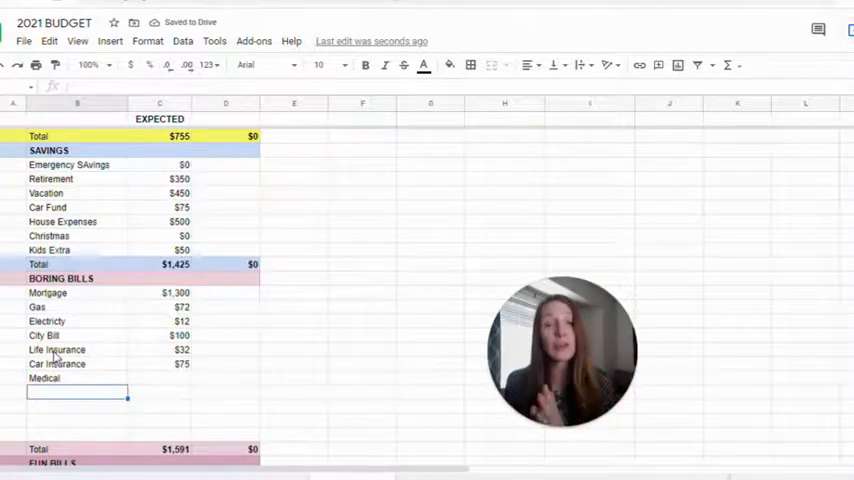
{"action": "left_click", "coordinate": [77, 378]}
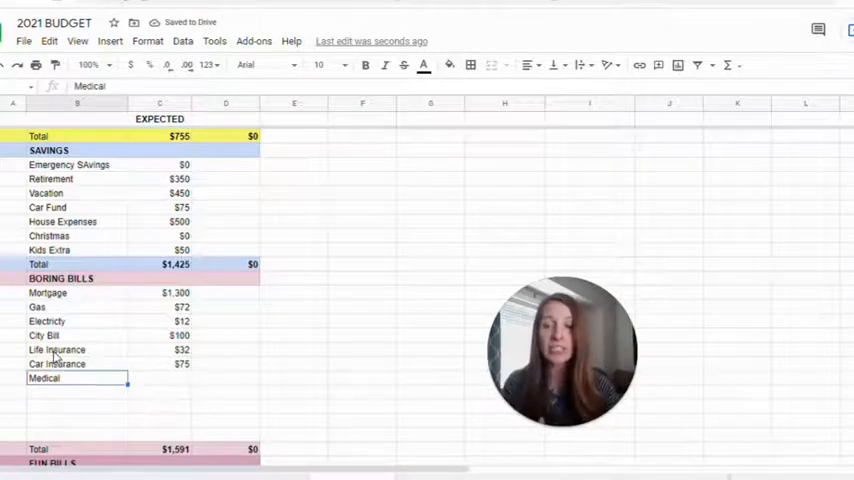
{"action": "type", "text": "$0"}
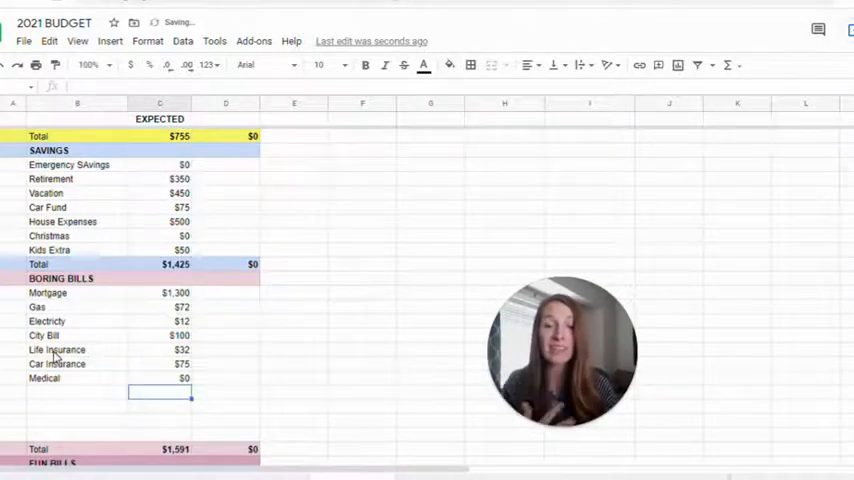
{"action": "left_click", "coordinate": [77, 392]}
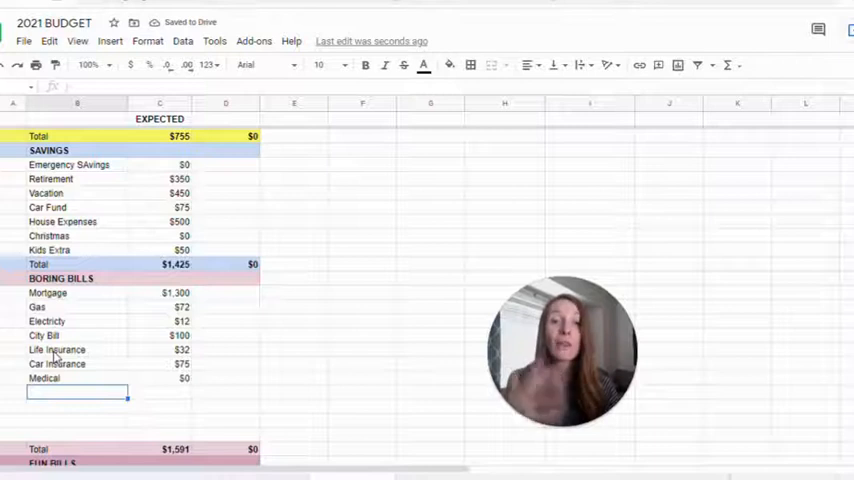
Add Phones, Piano, Internet and Gas, then check the $1,906 boring bills total
{"action": "type", "text": "PHones"}
{"action": "left_click", "coordinate": [160, 392]}
{"action": "type", "text": "$30"}
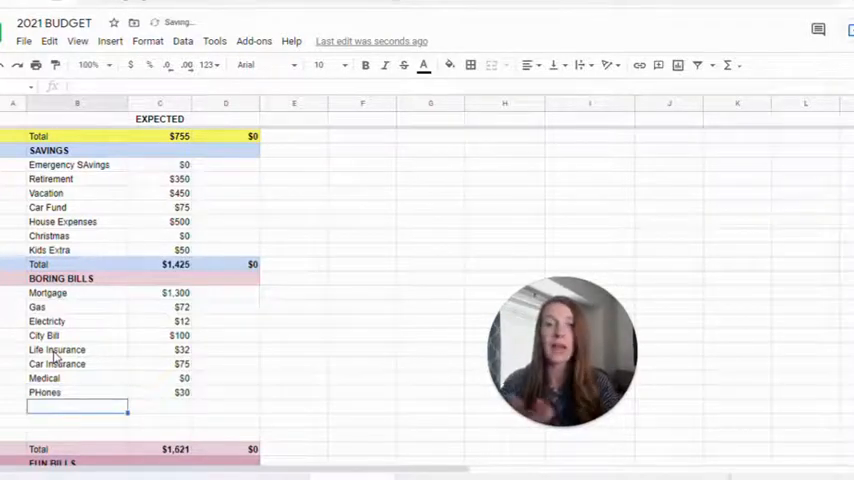
{"action": "type", "text": "Piano"}
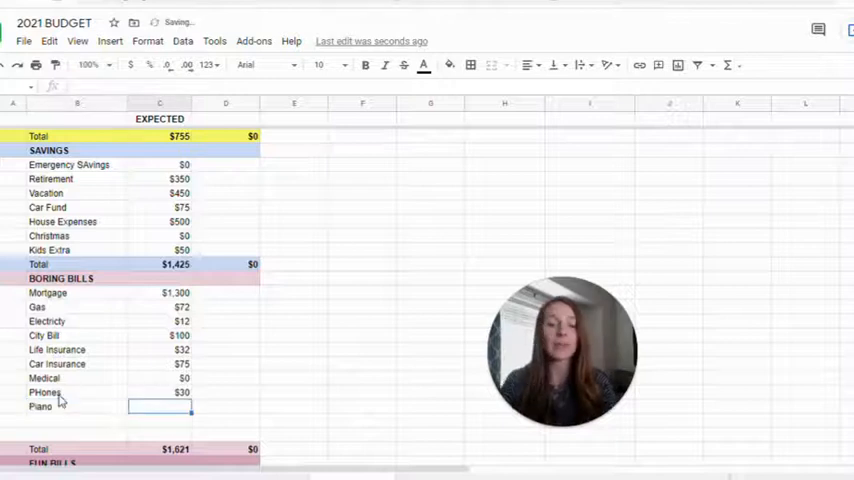
{"action": "type", "text": "100"}
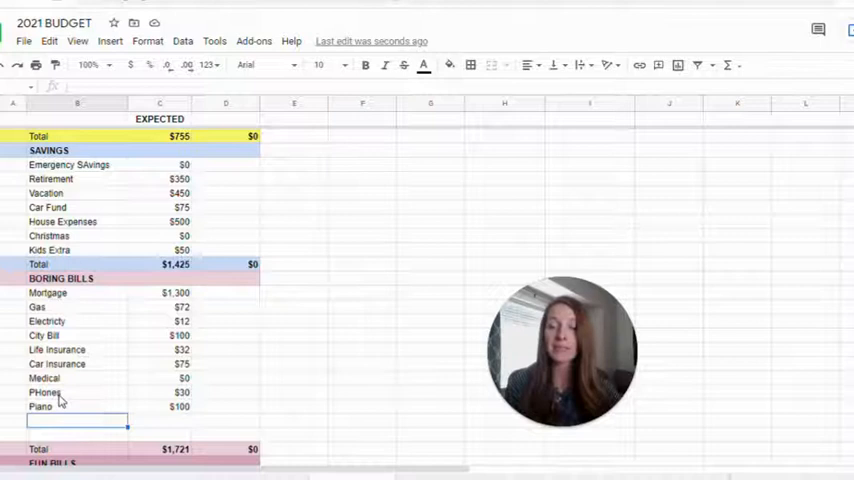
{"action": "scroll", "scroll_direction": "down", "scroll_amount": 3}
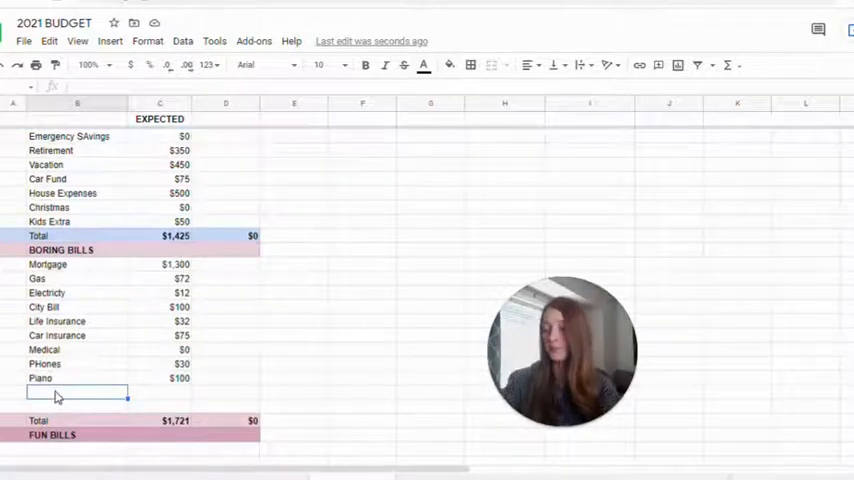
{"action": "type", "text": "Interent"}
{"action": "left_click", "coordinate": [160, 393]}
{"action": "type", "text": "$35"}
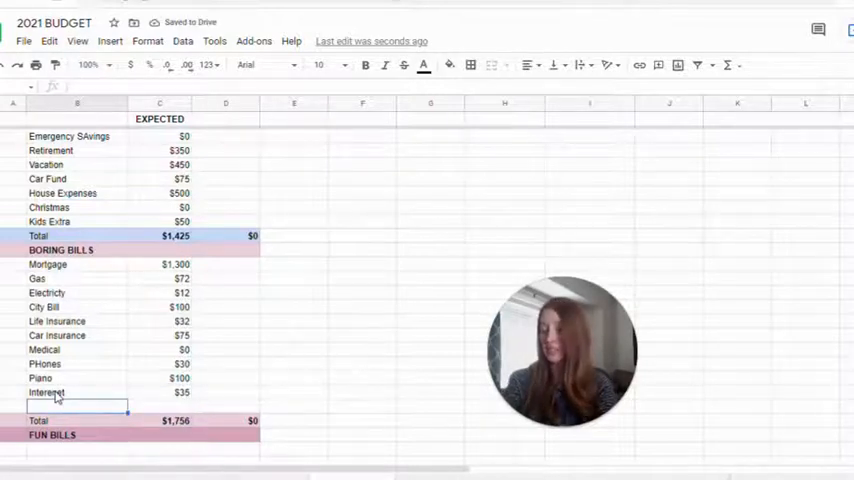
{"action": "type", "text": "Gas"}
{"action": "left_click", "coordinate": [160, 406]}
{"action": "type", "text": "$150"}
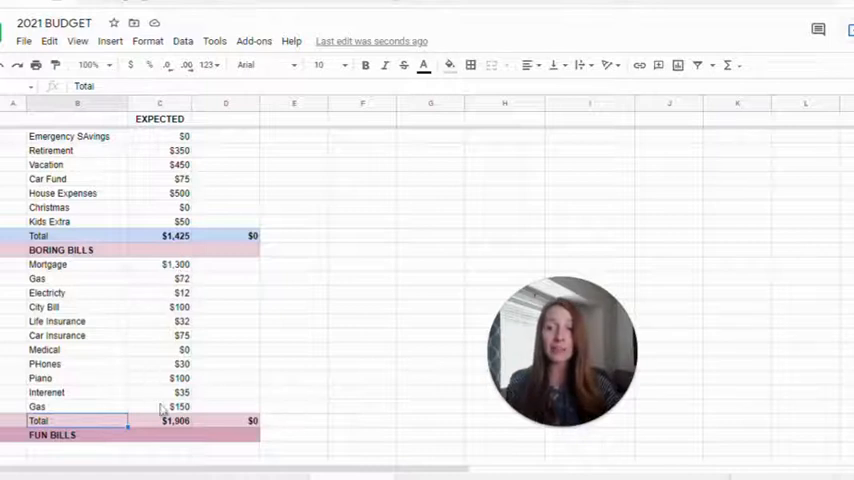
{"action": "left_click", "coordinate": [175, 420]}
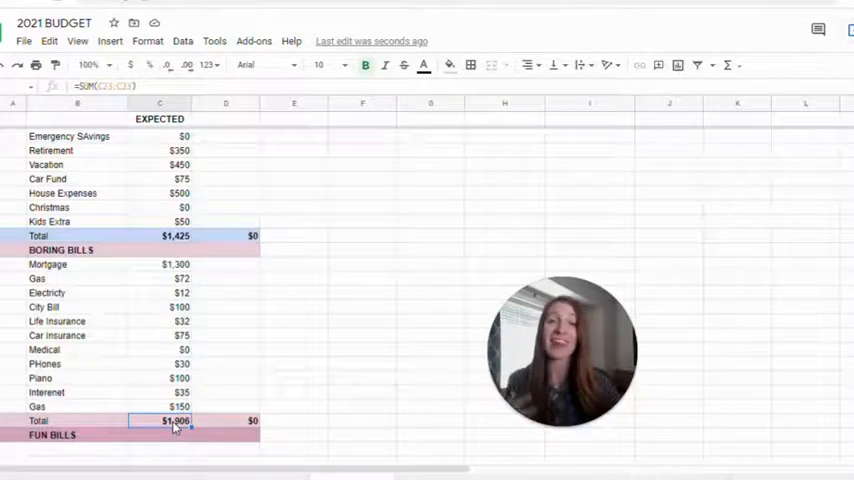
{"action": "scroll", "scroll_direction": "down", "scroll_amount": 3}
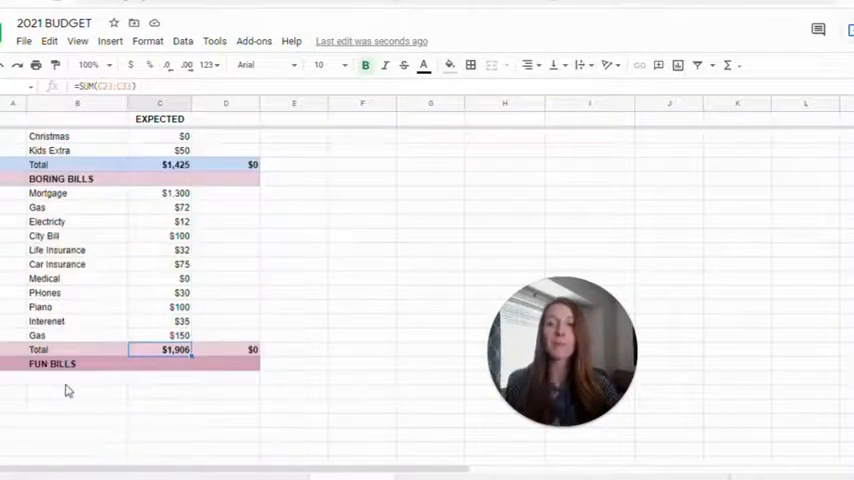
Enter Groceries, Pocket $$ and Clothes with their amounts under Fun Bills
{"action": "type", "text": "Groceries"}
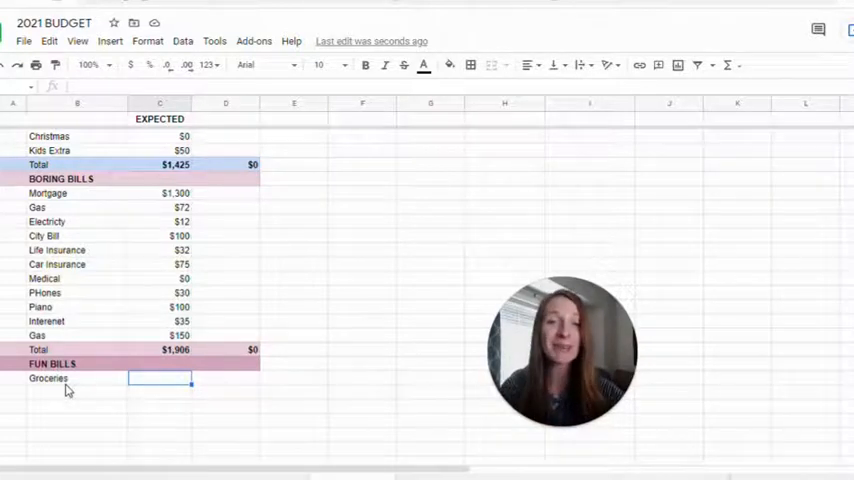
{"action": "type", "text": "700"}
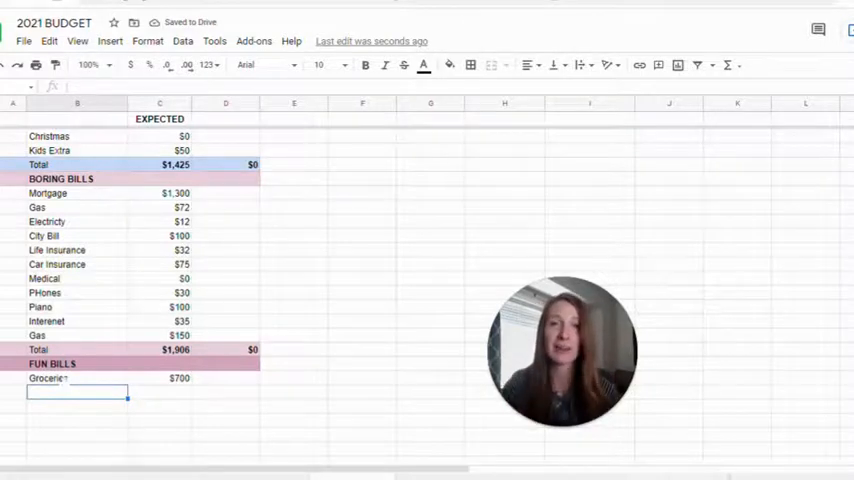
{"action": "type", "text": "Pocket S"}
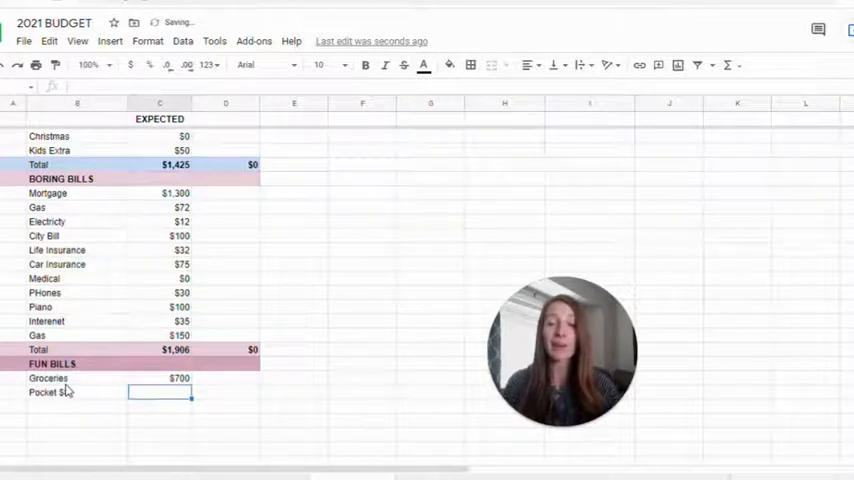
{"action": "type", "text": "$40"}
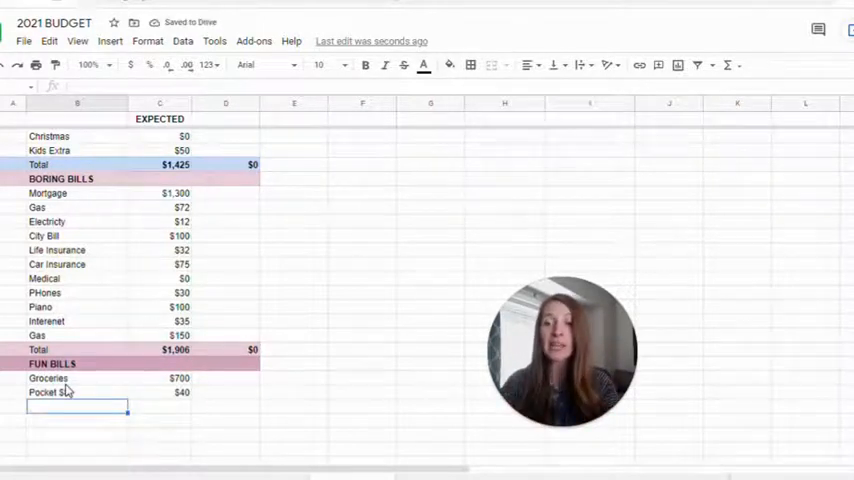
{"action": "type", "text": "Clo"}
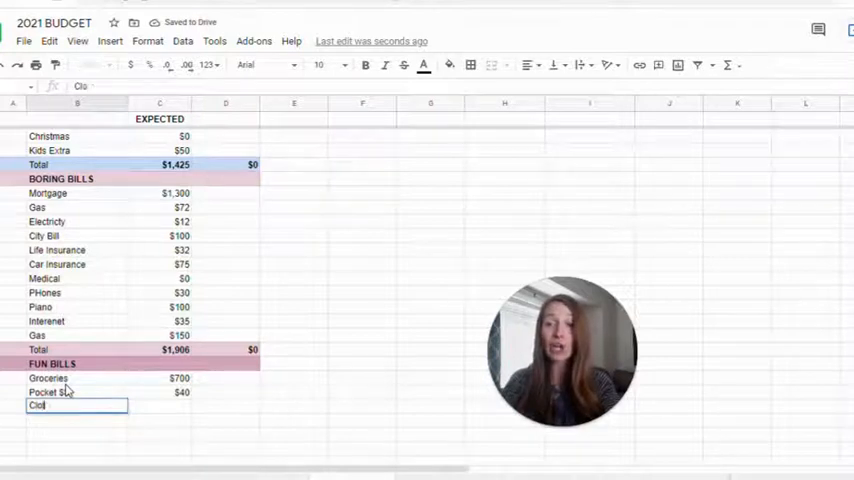
{"action": "type", "text": "30"}
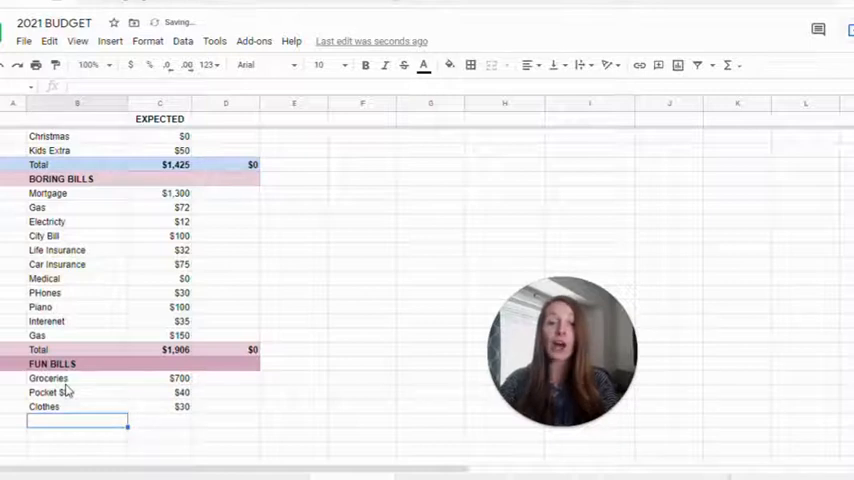
Add Kids Money System, Date and Babysitter with their fun-bill amounts
{"action": "type", "text": "Kids Money System"}
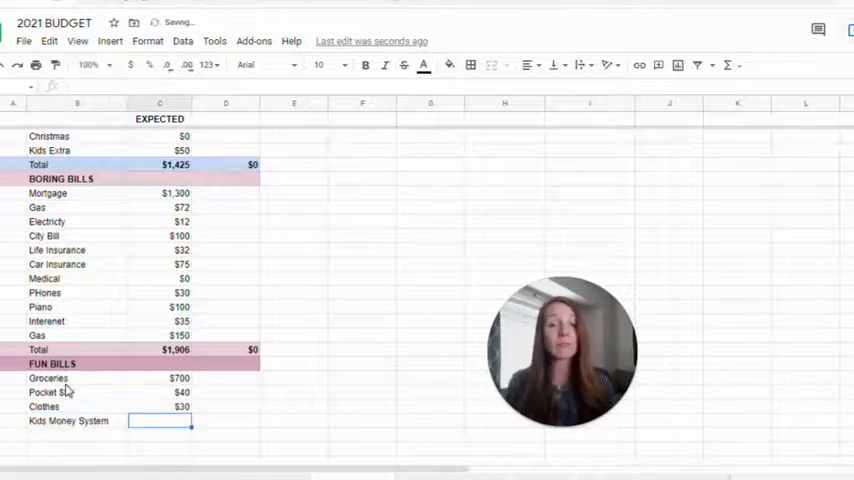
{"action": "type", "text": "$50"}
{"action": "left_click", "coordinate": [77, 434]}
{"action": "type", "text": "Date"}
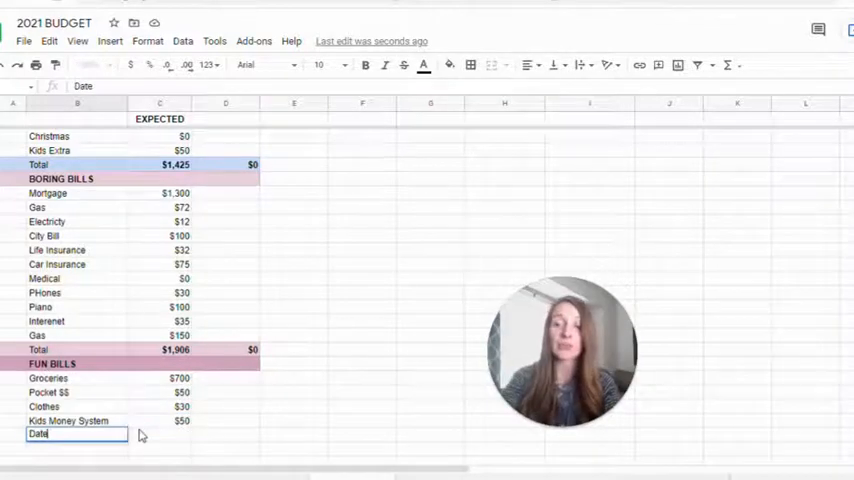
{"action": "key", "text": "enter"}
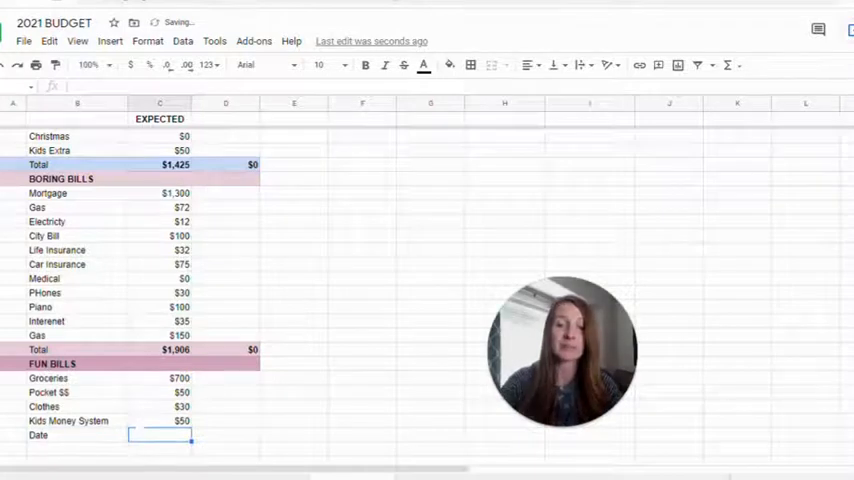
{"action": "type", "text": "50"}
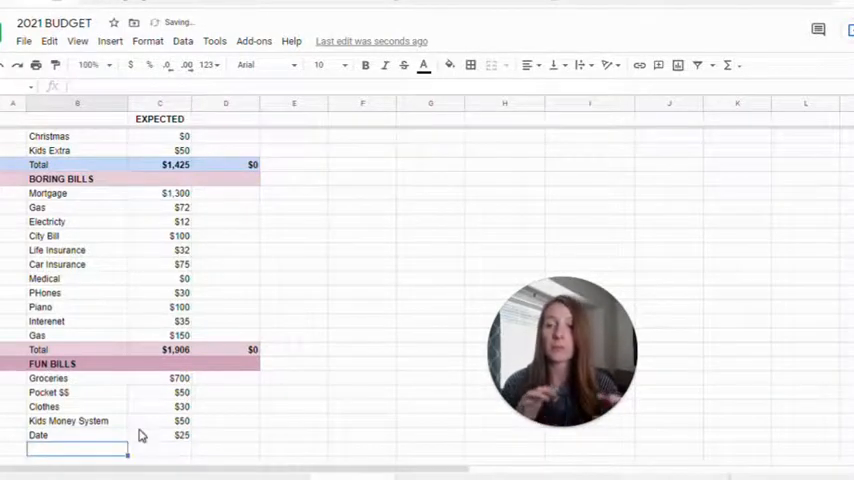
{"action": "type", "text": "Babysitter"}
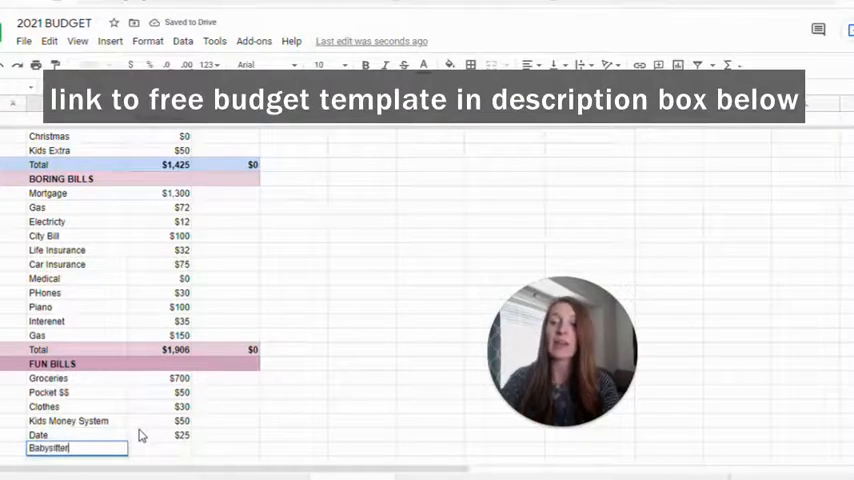
{"action": "type", "text": "25"}
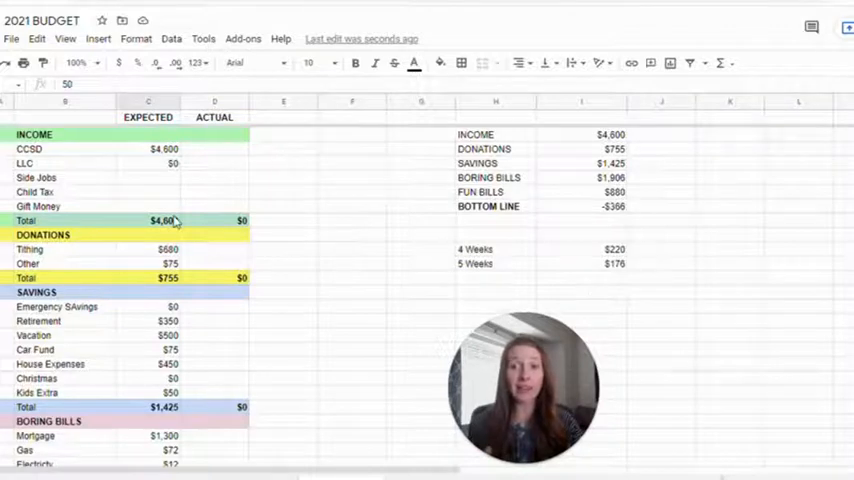
{"action": "left_click", "coordinate": [163, 220]}
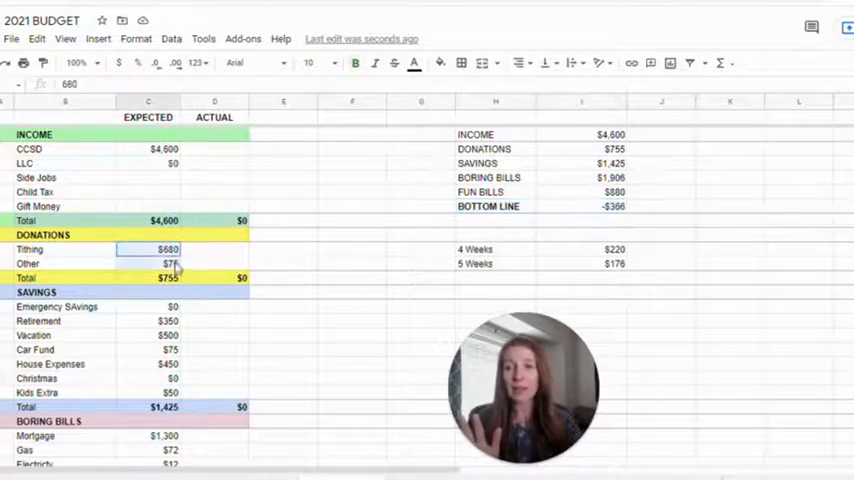
{"action": "scroll", "scroll_direction": "down", "scroll_amount": 3}
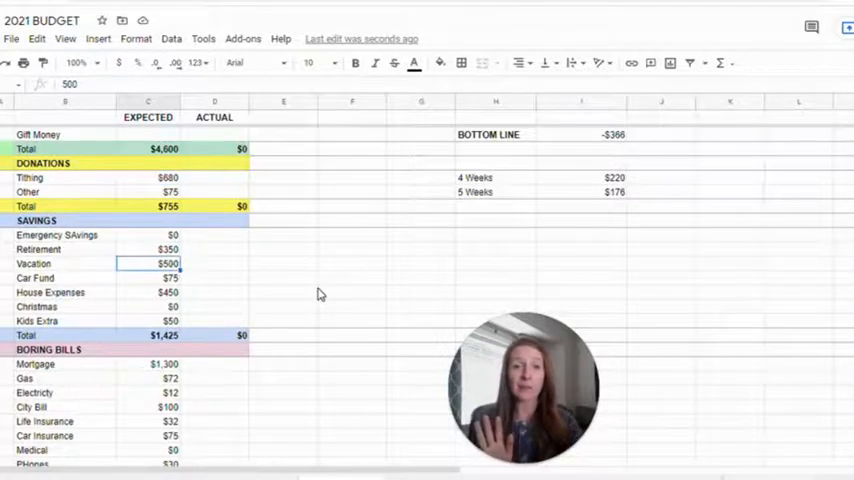
Cut Vacation to $350 and House Expenses to $300, then confirm the $9 bottom line
{"action": "type", "text": "3"}
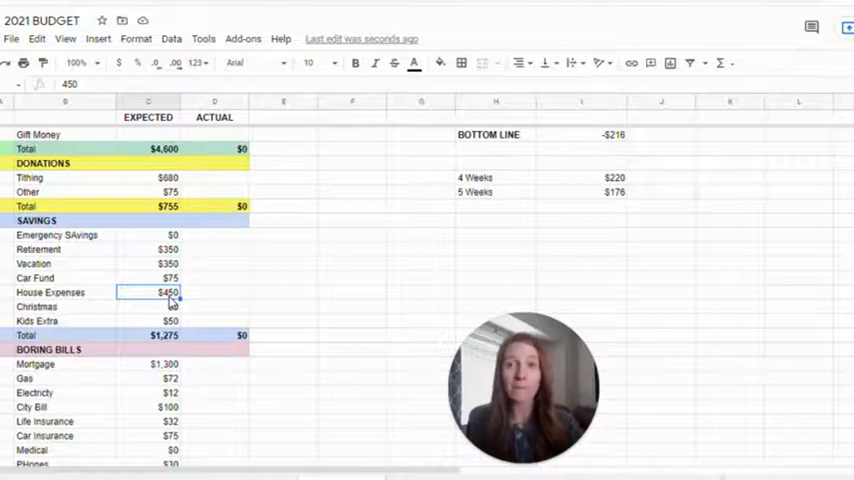
{"action": "type", "text": "300"}
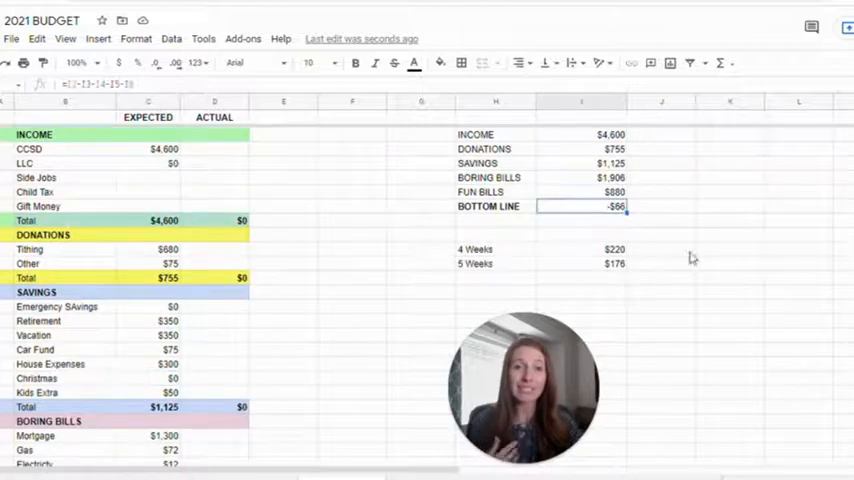
{"action": "scroll", "scroll_direction": "down", "scroll_amount": 3}
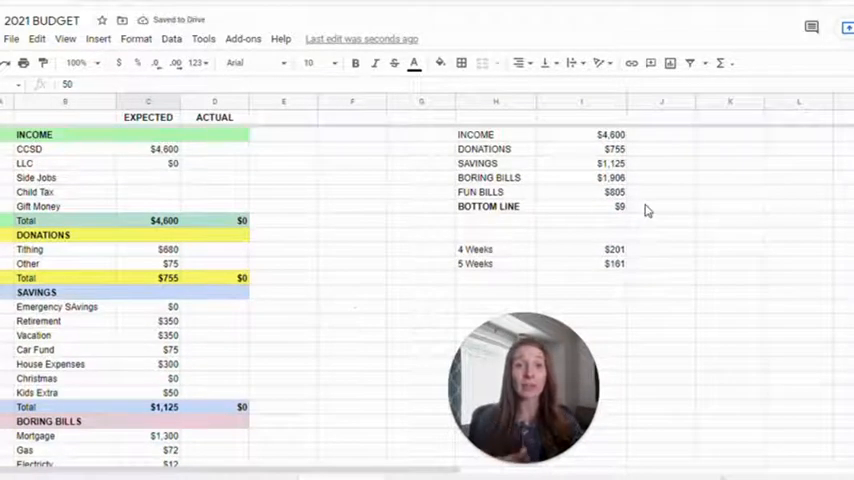
{"action": "left_click", "coordinate": [580, 206]}
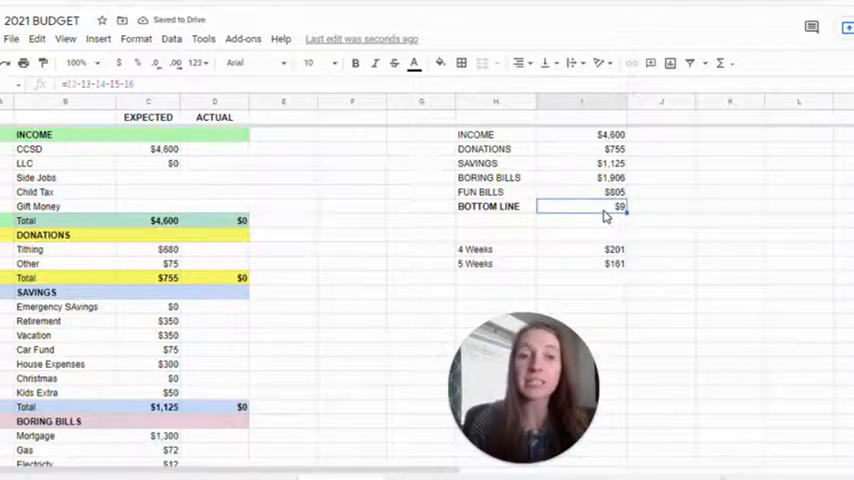